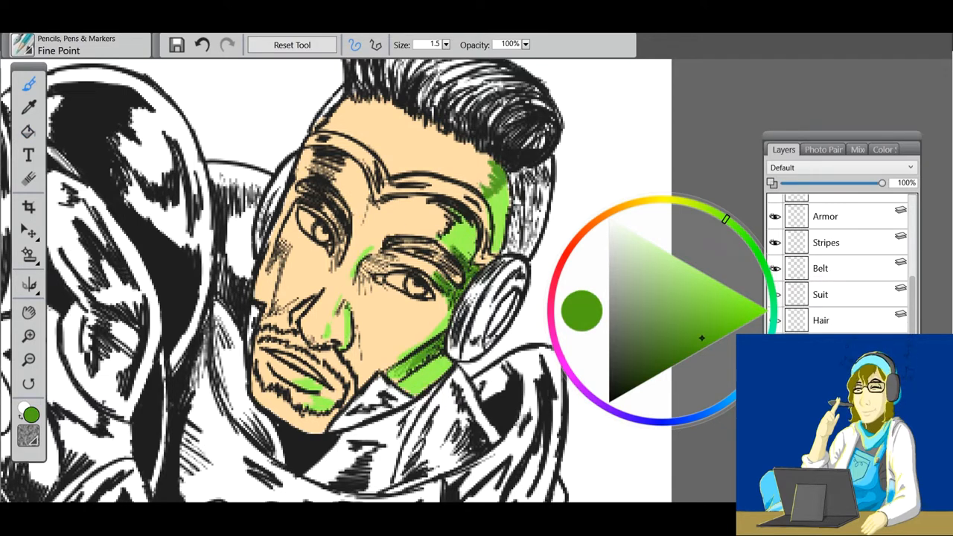
Paint orange light, dark brown shadows and skin tones on the face, then take the Just Add Water blender
left_click(620, 207)
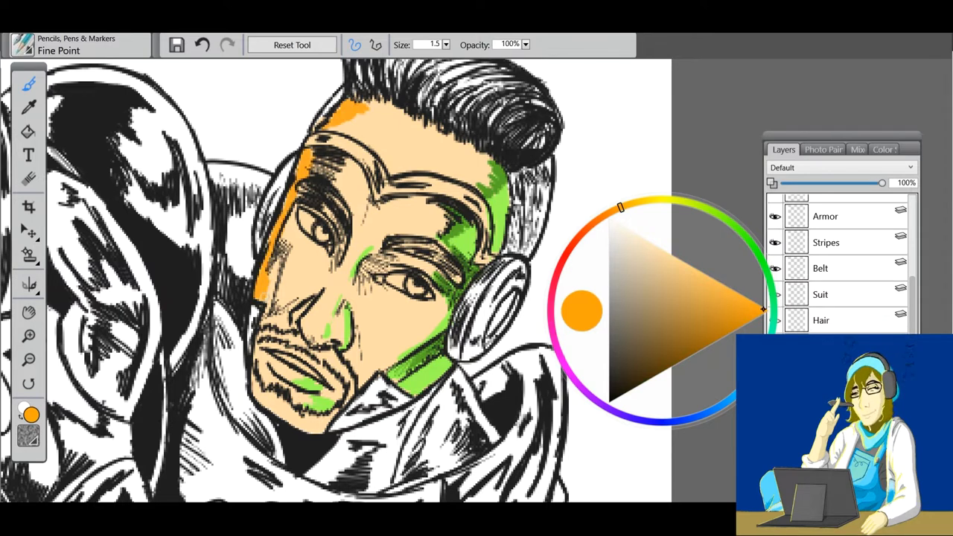
left_click(664, 285)
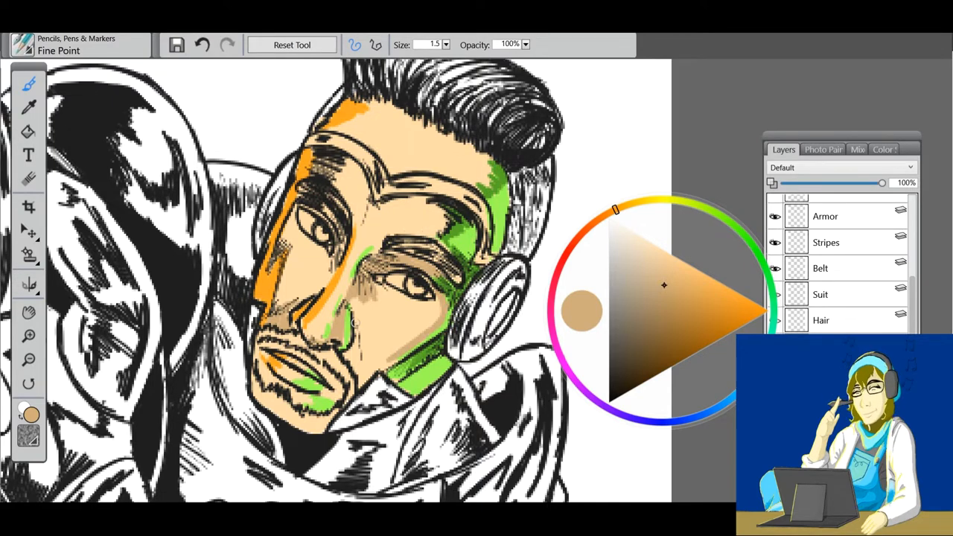
left_click(658, 336)
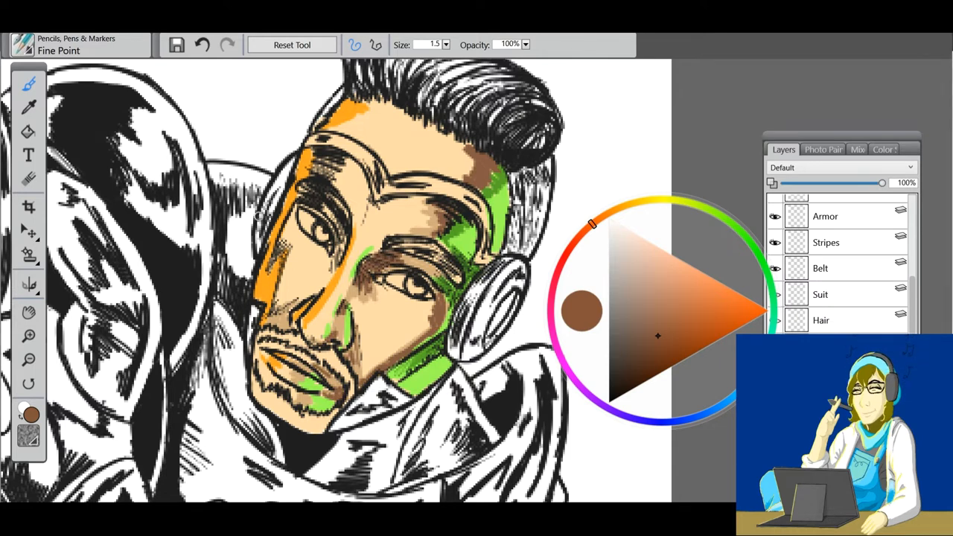
left_click(638, 236)
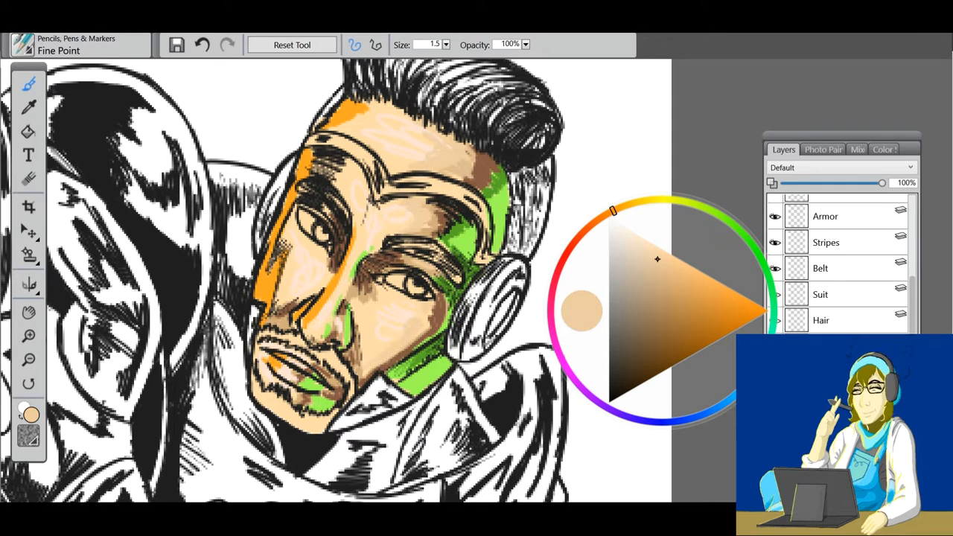
left_click(732, 224)
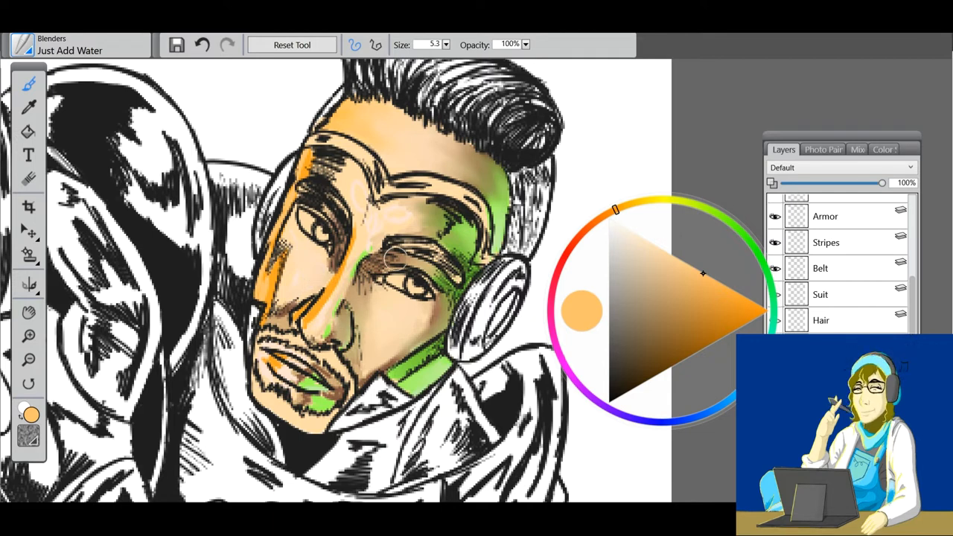
Blend the face shading smooth and colour the hair auburn and the eyes blue
left_click(656, 363)
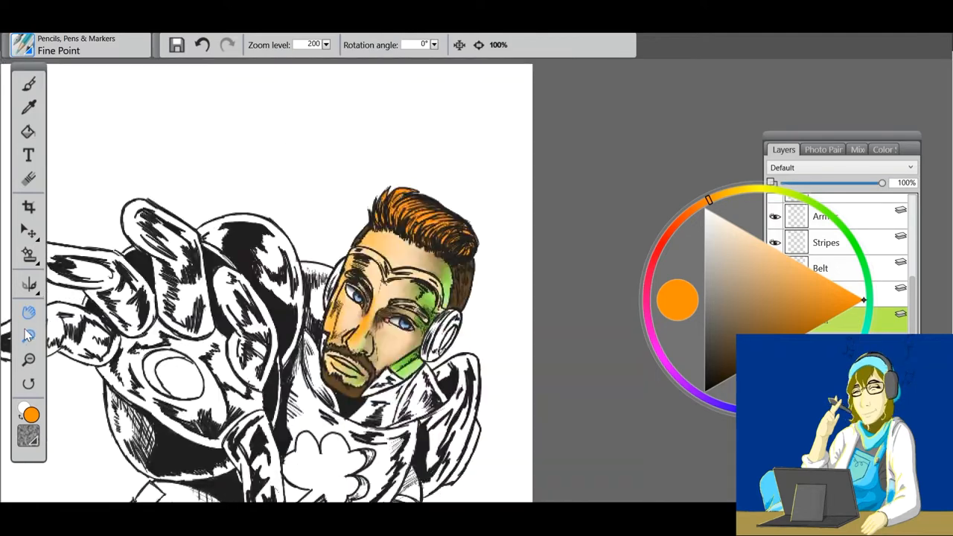
Zoom to the legs and paint a light green glow along the suit edges
left_click(28, 84)
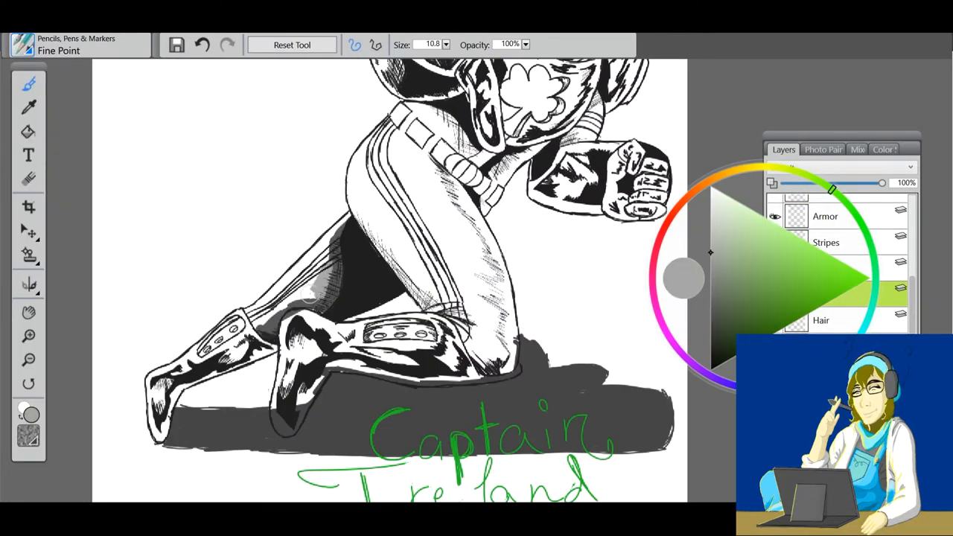
left_click(712, 179)
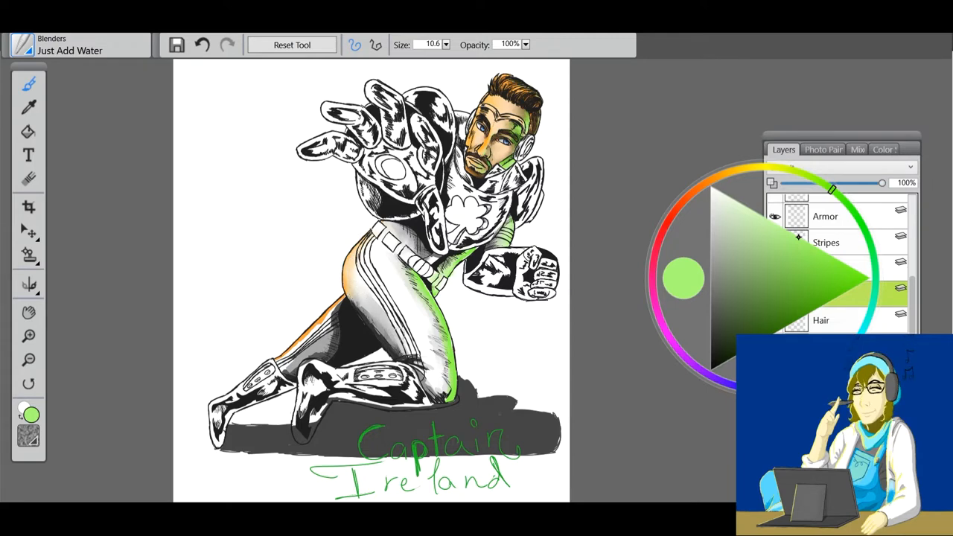
On the Stripes layer, paint the leg stripes dark green and orange-brown and fill the gloves green
left_click(203, 45)
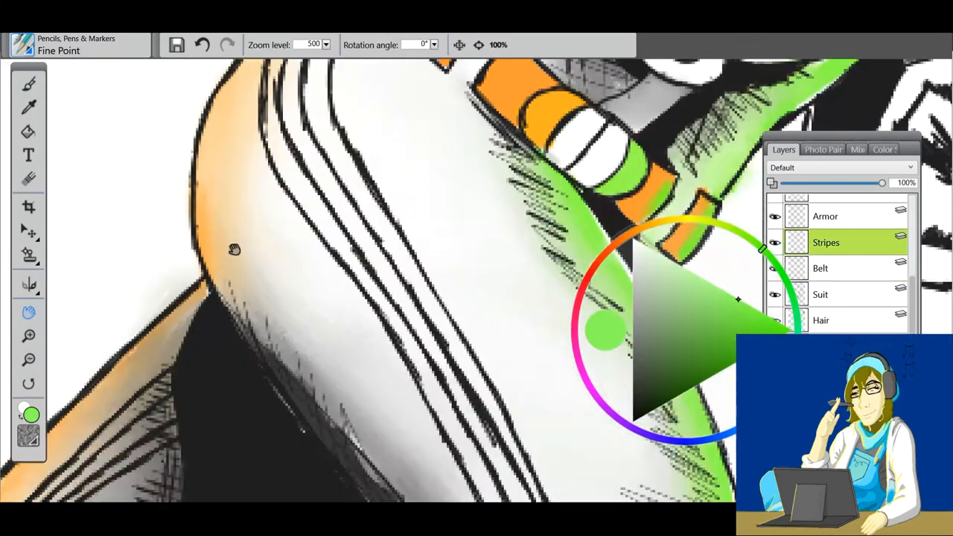
left_click(27, 84)
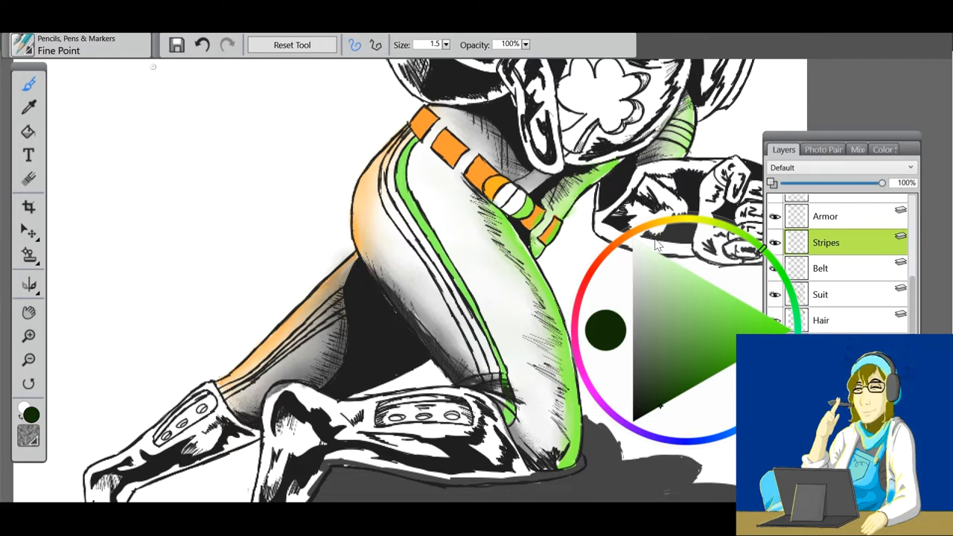
left_click(708, 390)
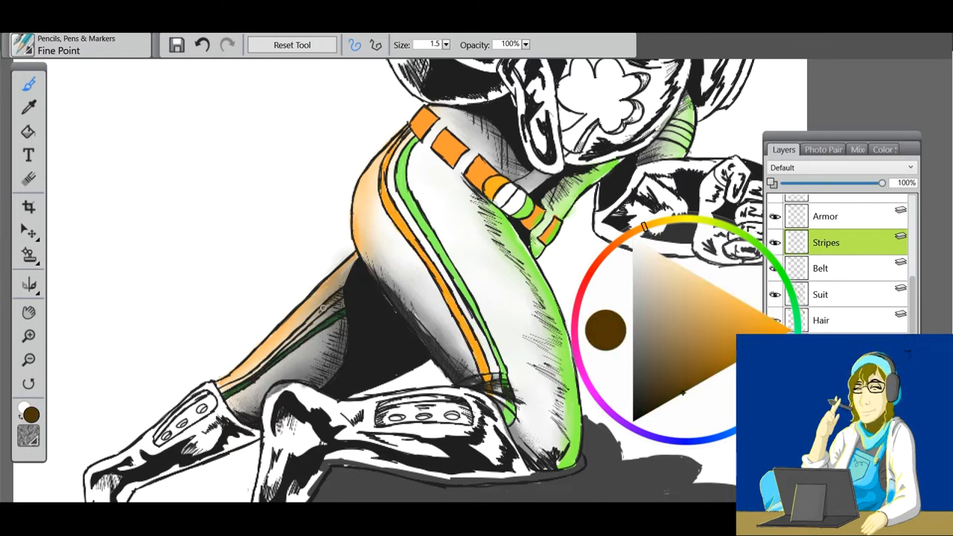
left_click(28, 312)
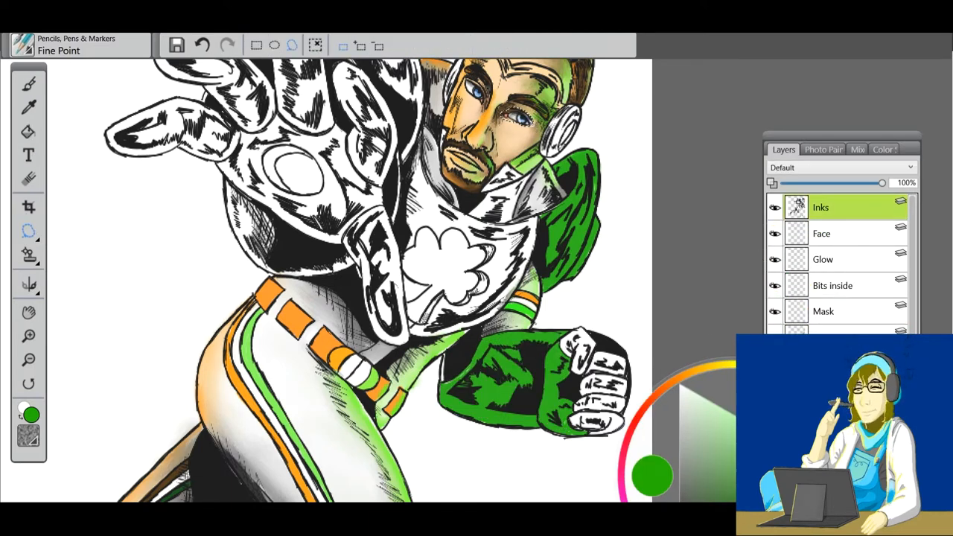
On the Armor layer, paint bright green glow highlights on the gloves and shoulder armour
scroll("down", 3)
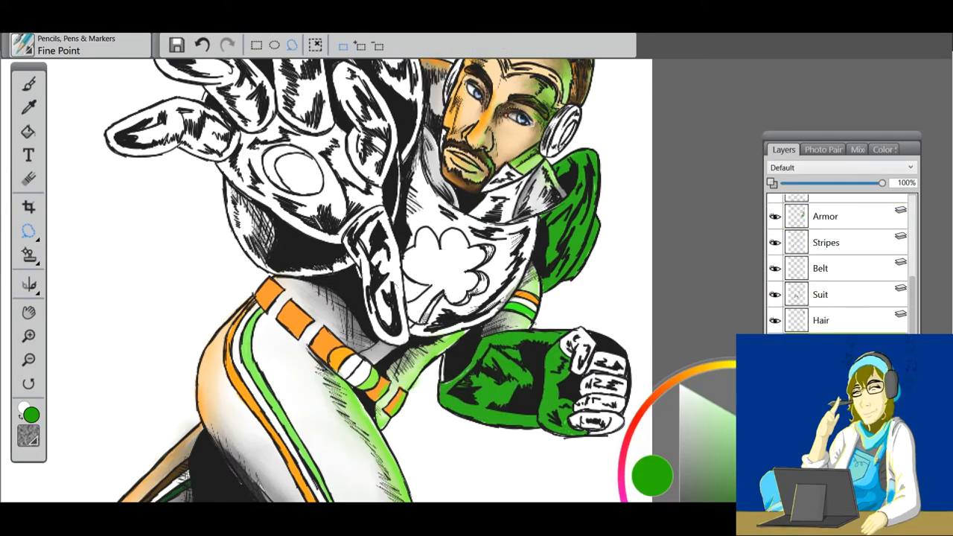
left_click(29, 337)
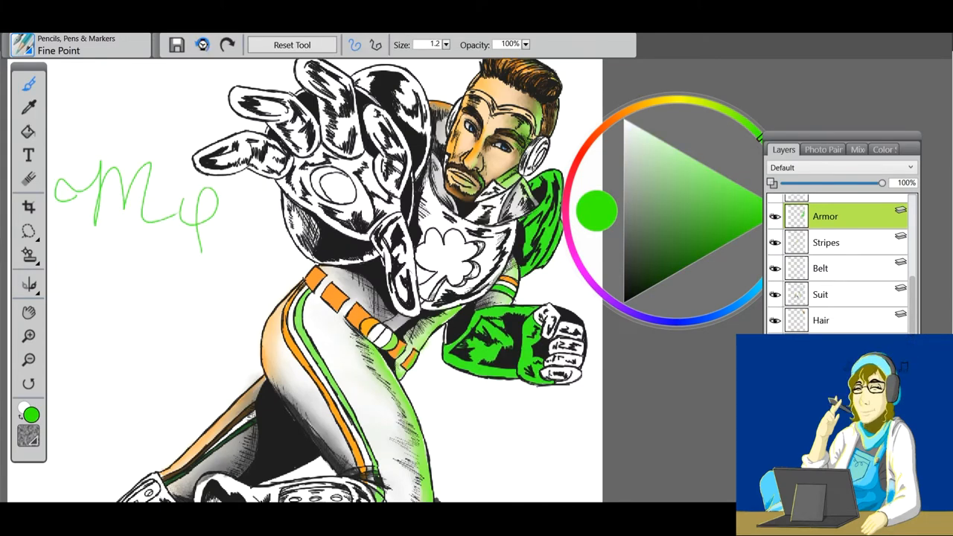
left_click(203, 45)
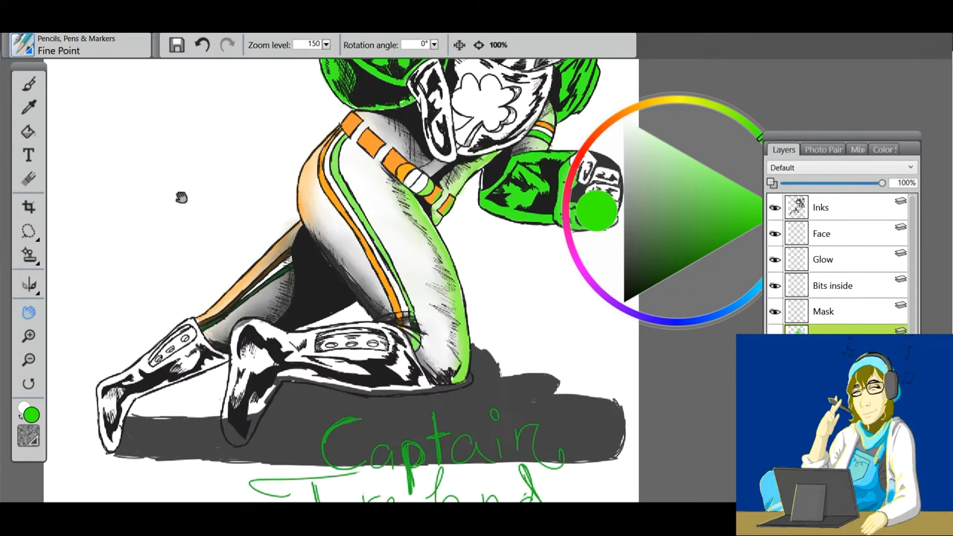
Fill the boot armour green, then add orange plates and green shading on the chest armour
left_click(28, 84)
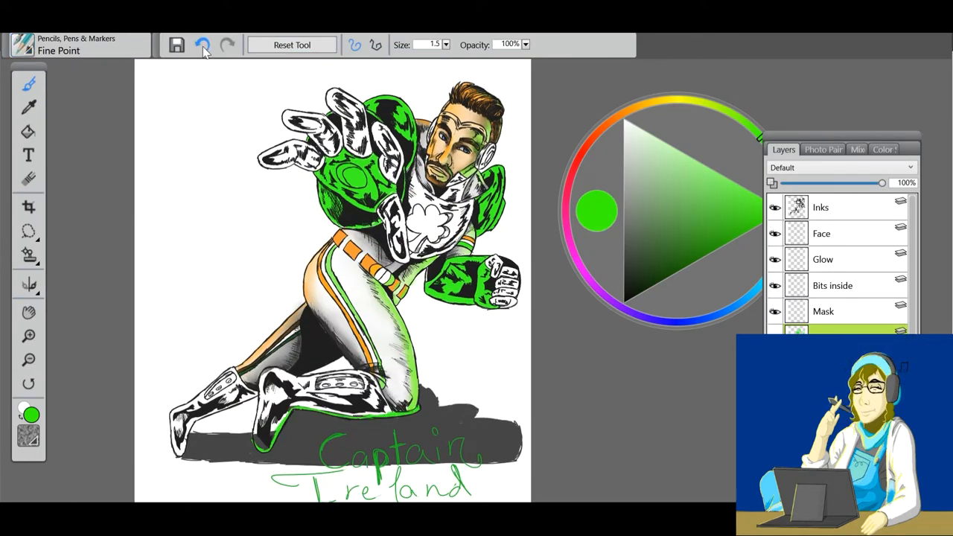
left_click(203, 44)
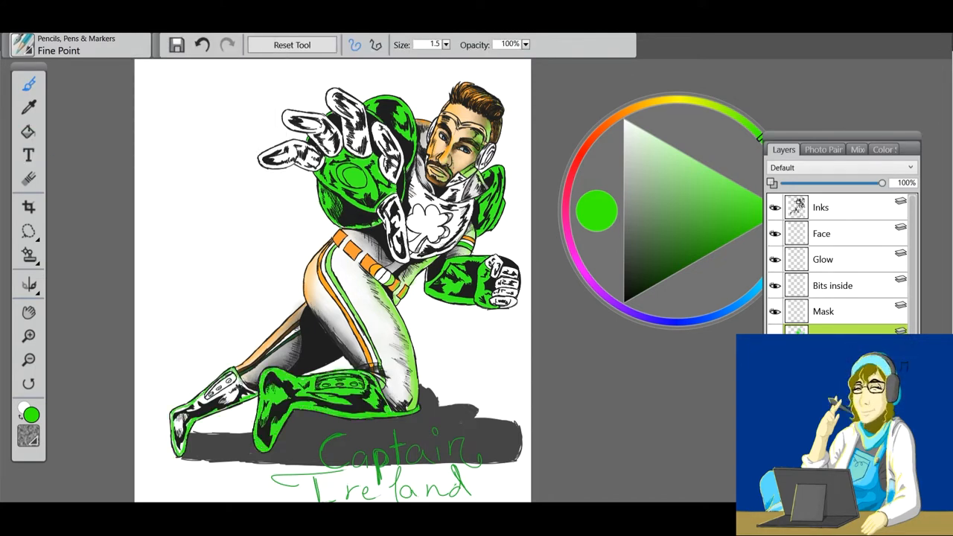
left_click(623, 113)
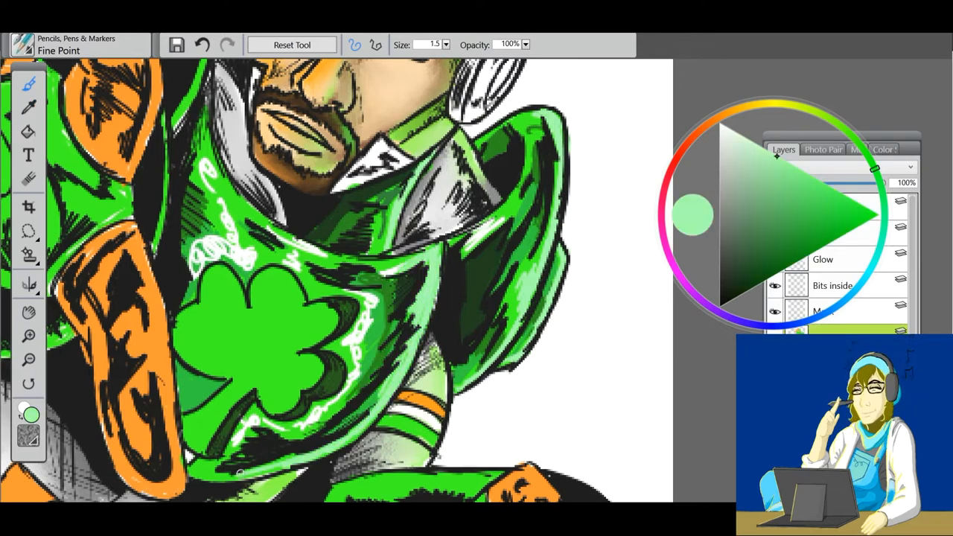
Shade the fist with dark green and brown, then add light green and white highlights to the glove
left_click(721, 118)
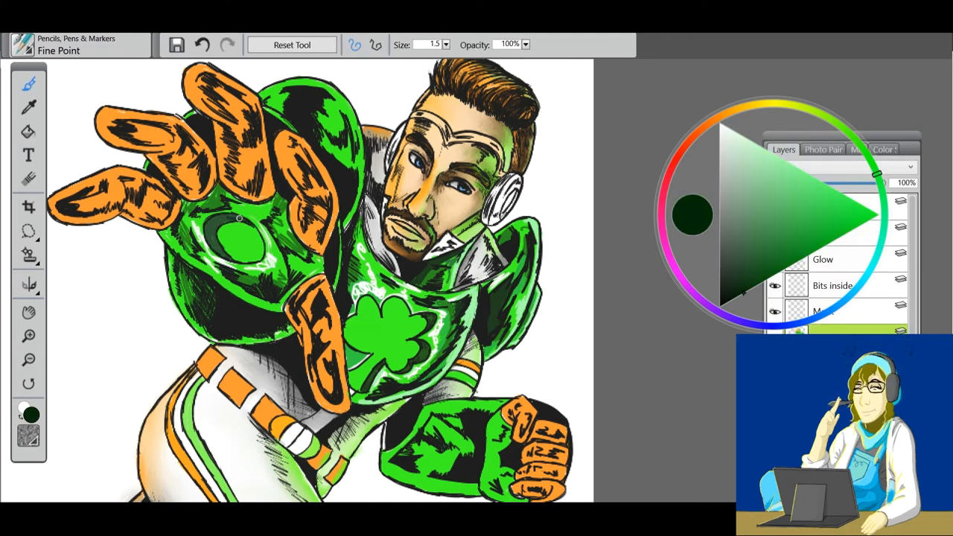
left_click(718, 118)
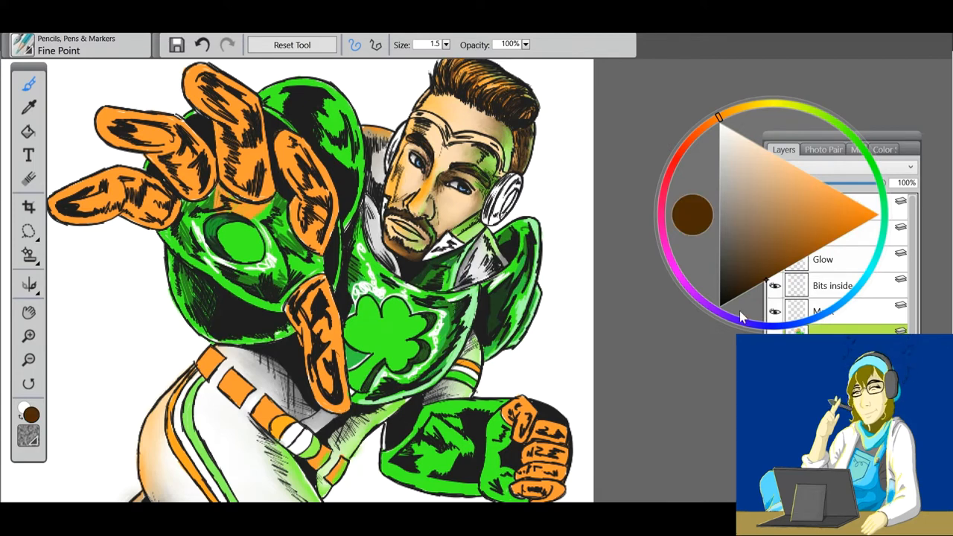
left_click(693, 216)
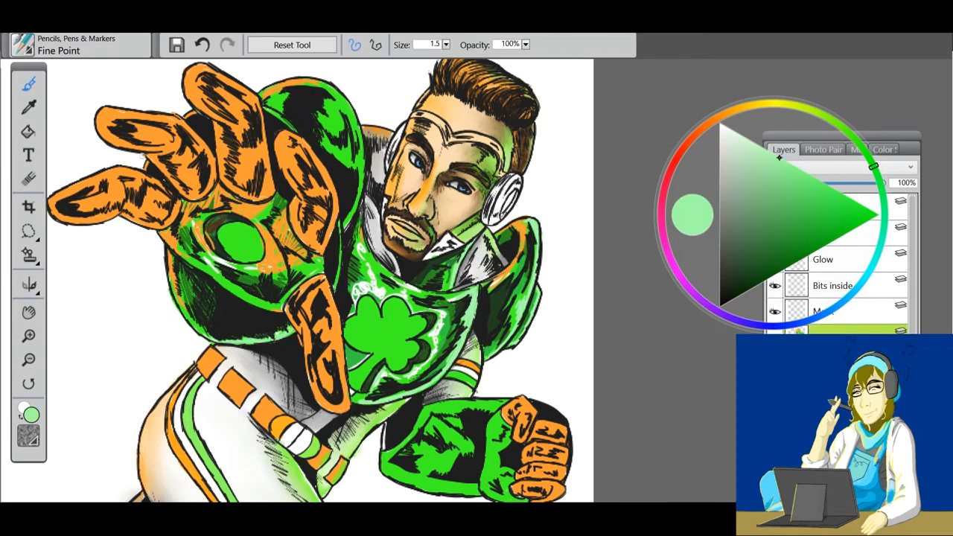
left_click(718, 117)
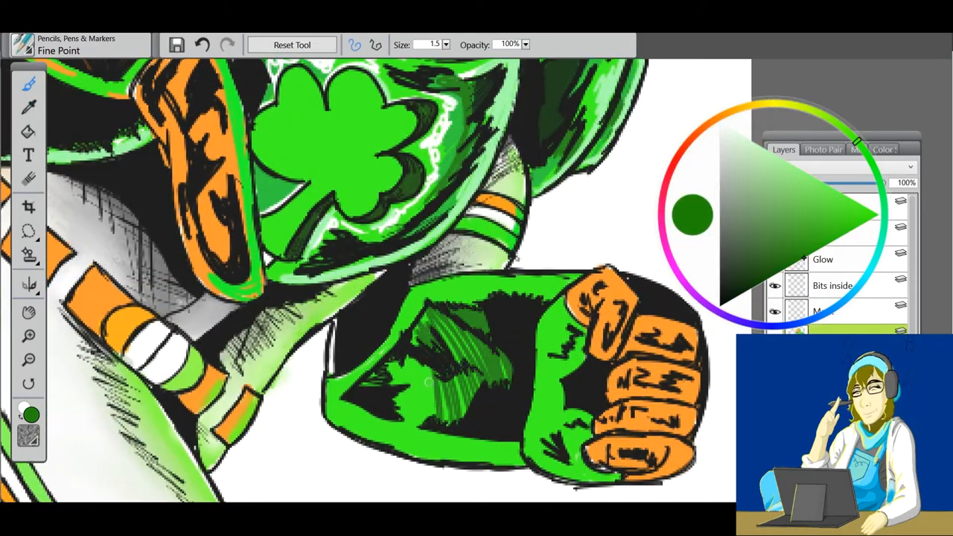
left_click(728, 111)
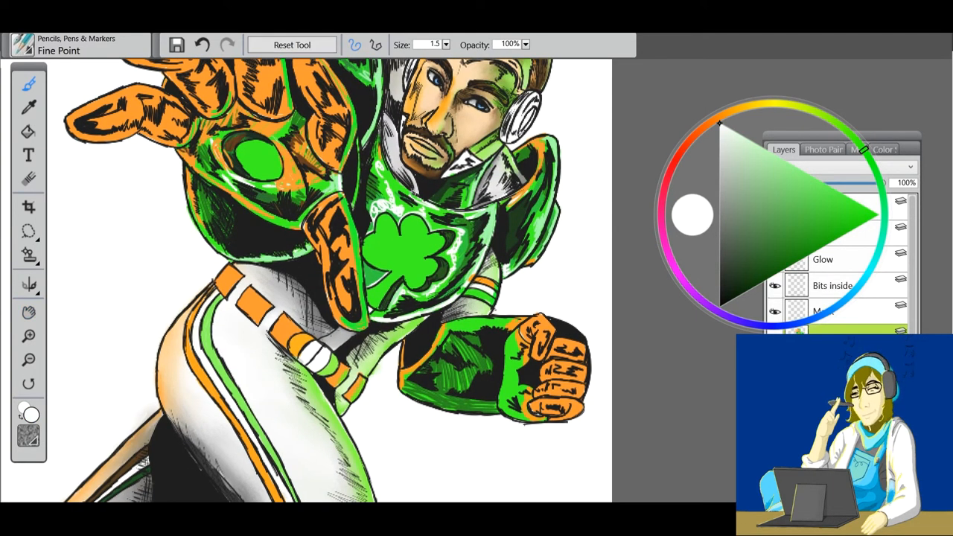
Paint orange trim along the boot tops and grey detailing on the boot panels
left_click(693, 214)
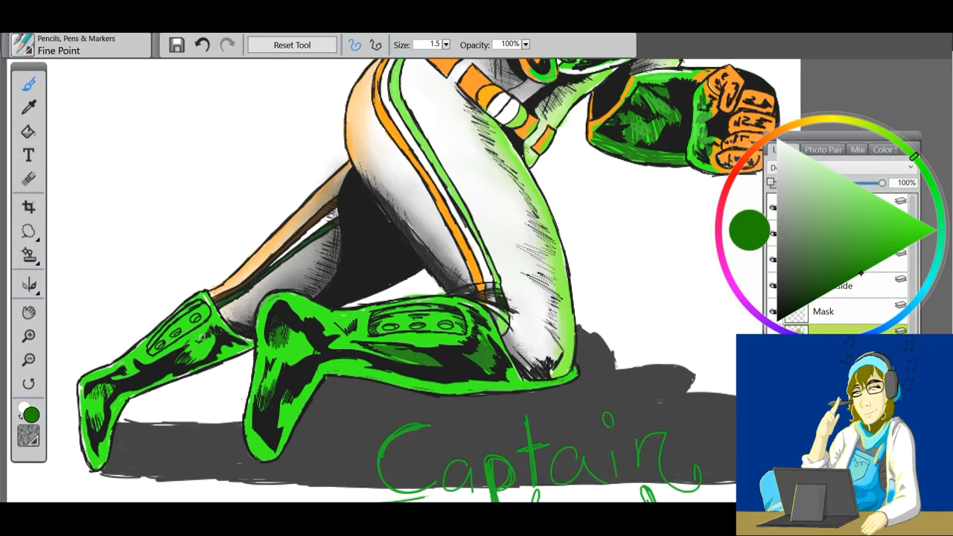
left_click(789, 131)
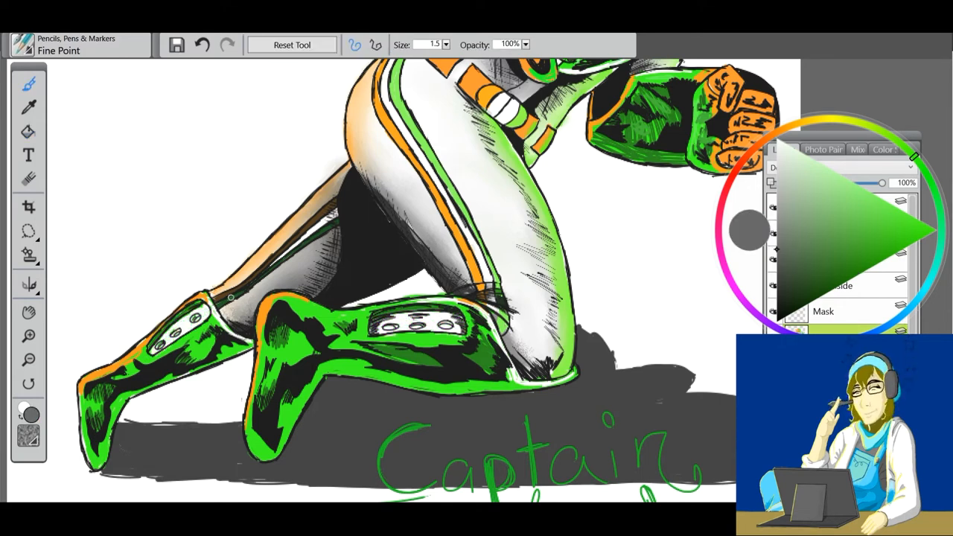
left_click(752, 231)
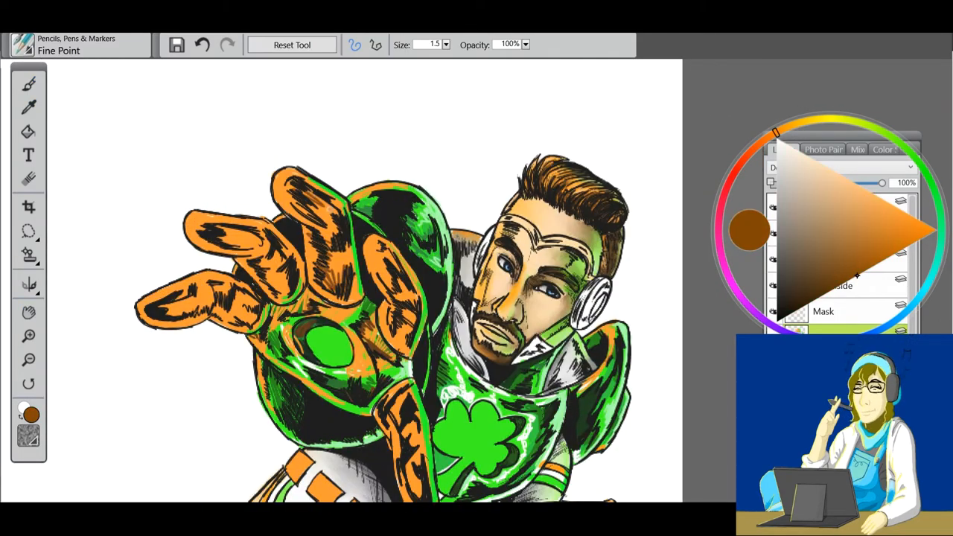
Select the Just Add Water blender with an orange colour
left_click(28, 313)
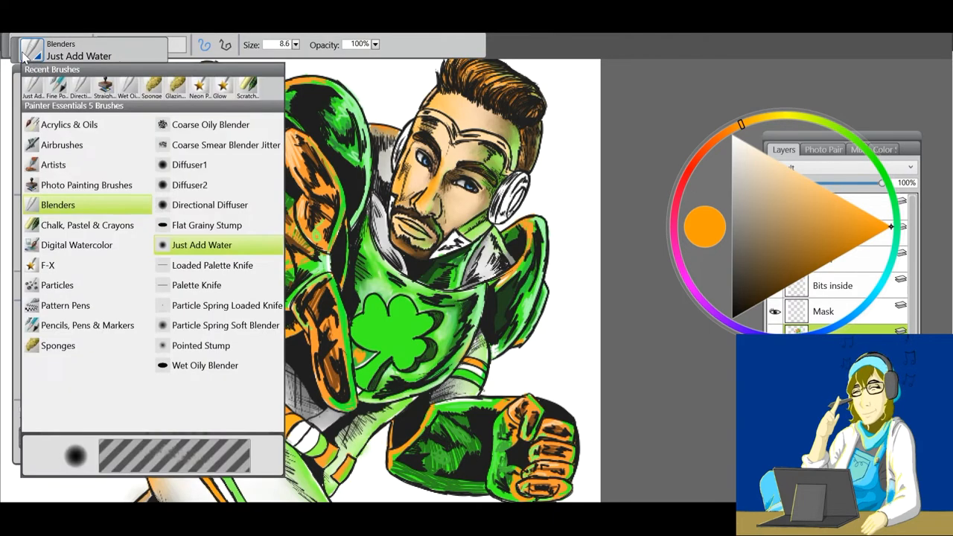
Blend the orange glove plates smooth with the Directional Diffuser
left_click(210, 206)
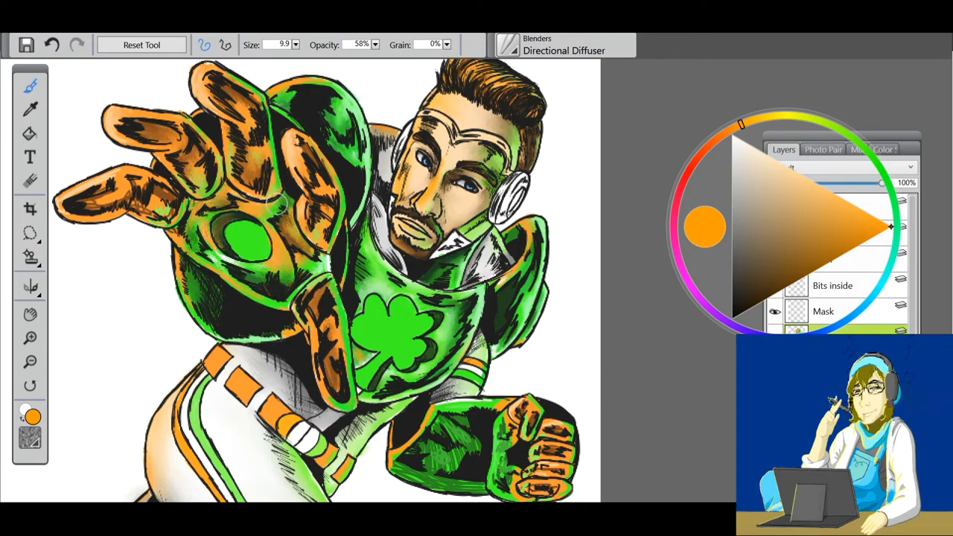
scroll("down", 3)
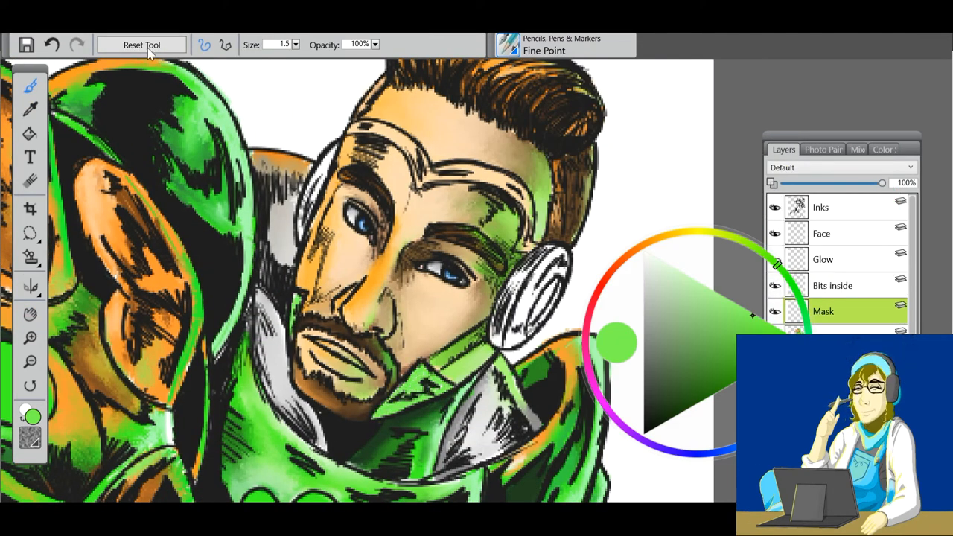
Switch from the current brush to the Blenders > Directional Diffuser for the face
left_click(646, 244)
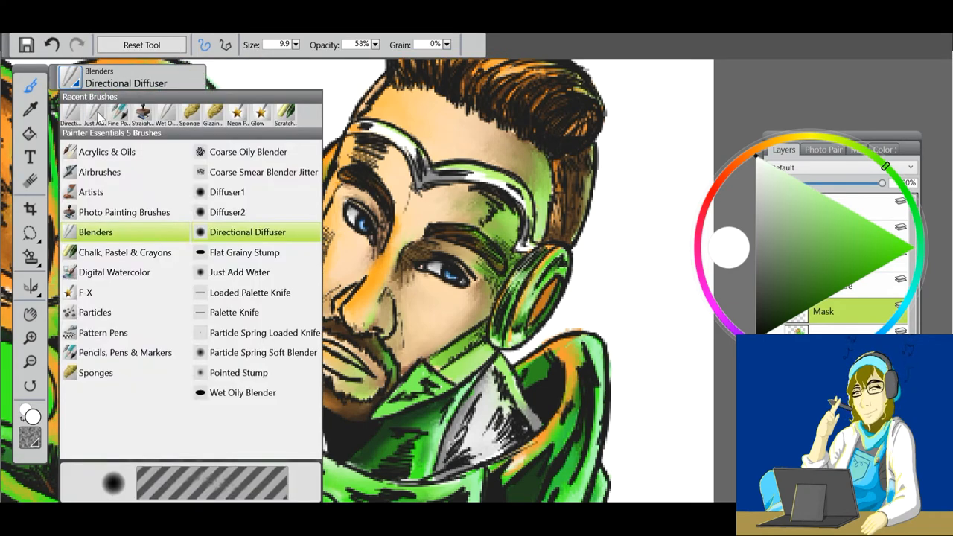
left_click(125, 351)
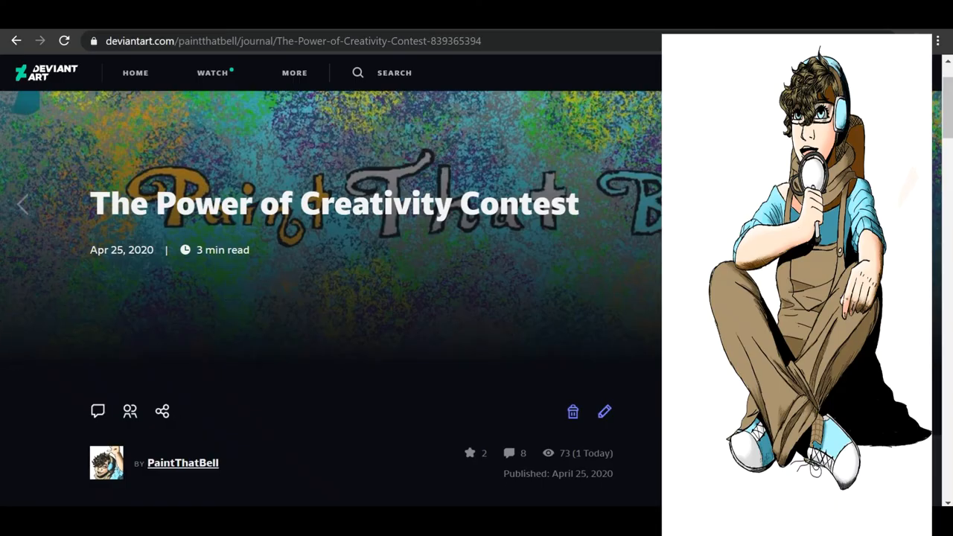
Read down through the creativity contest journal's prizes, rules and comments
scroll("down", 3)
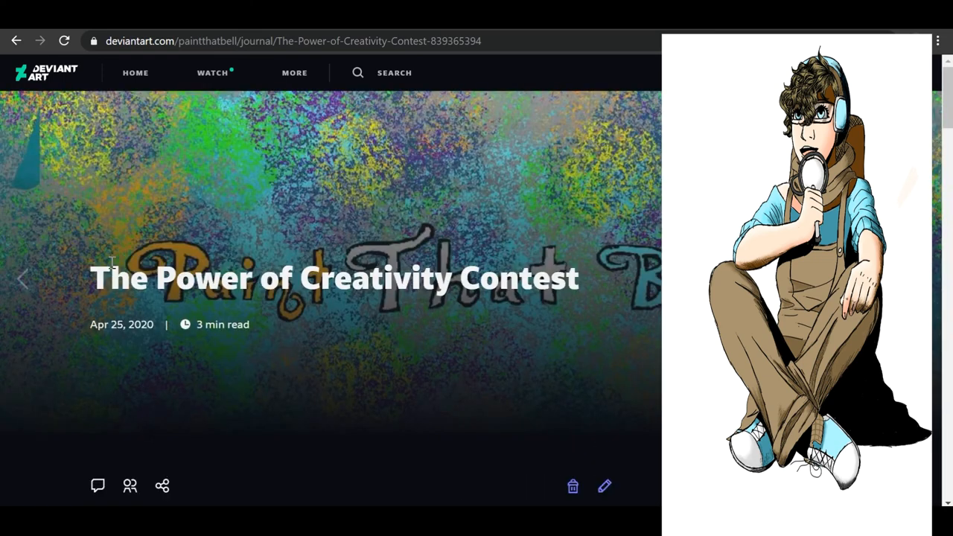
double_click(333, 278)
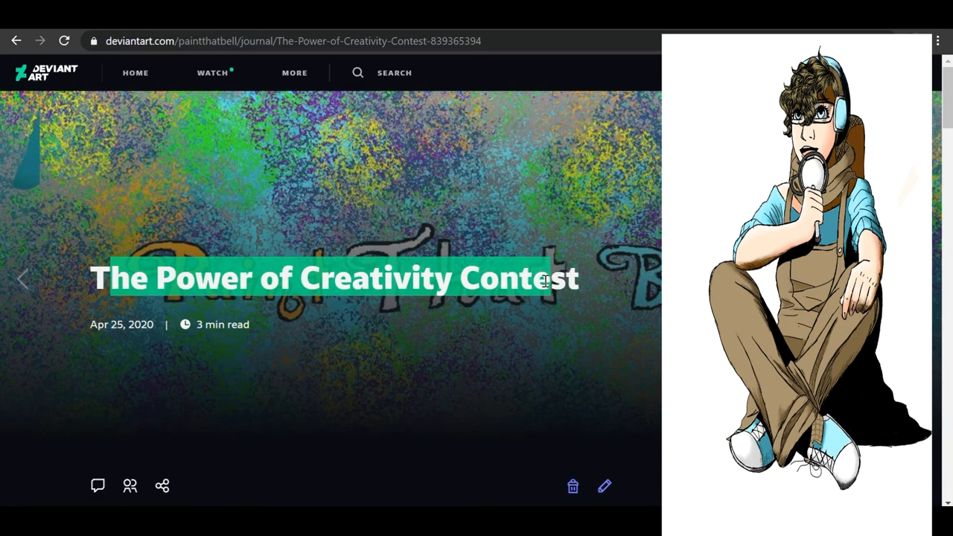
scroll("down", 3)
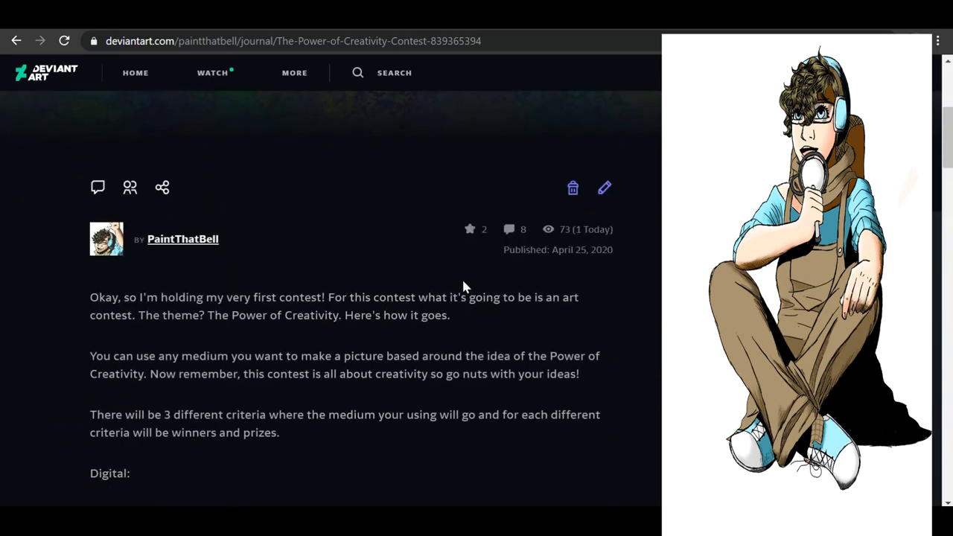
scroll("down", 3)
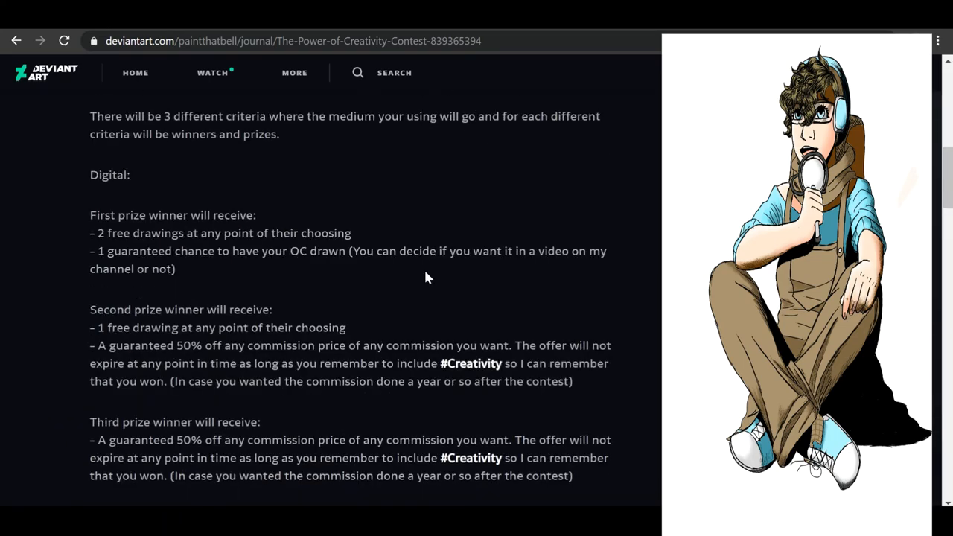
scroll("down", 3)
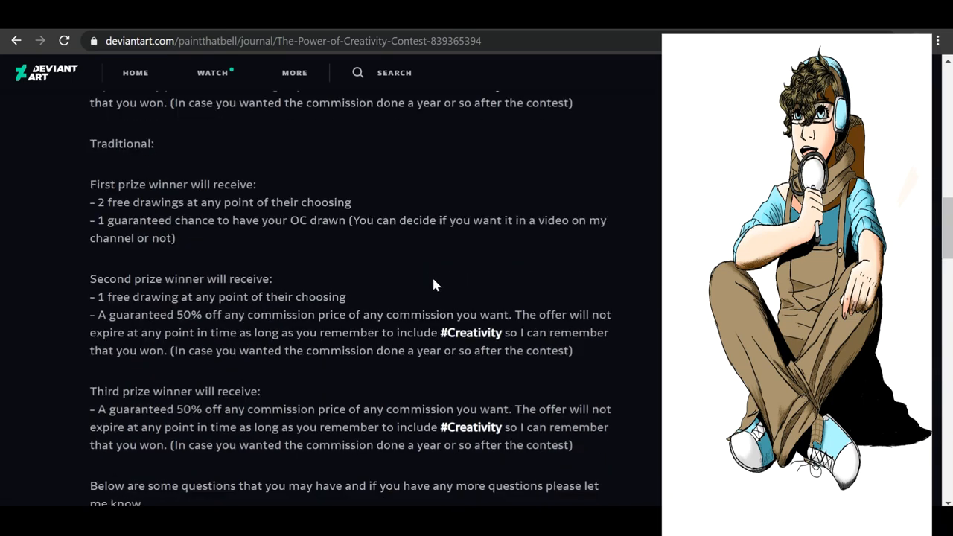
scroll("down", 3)
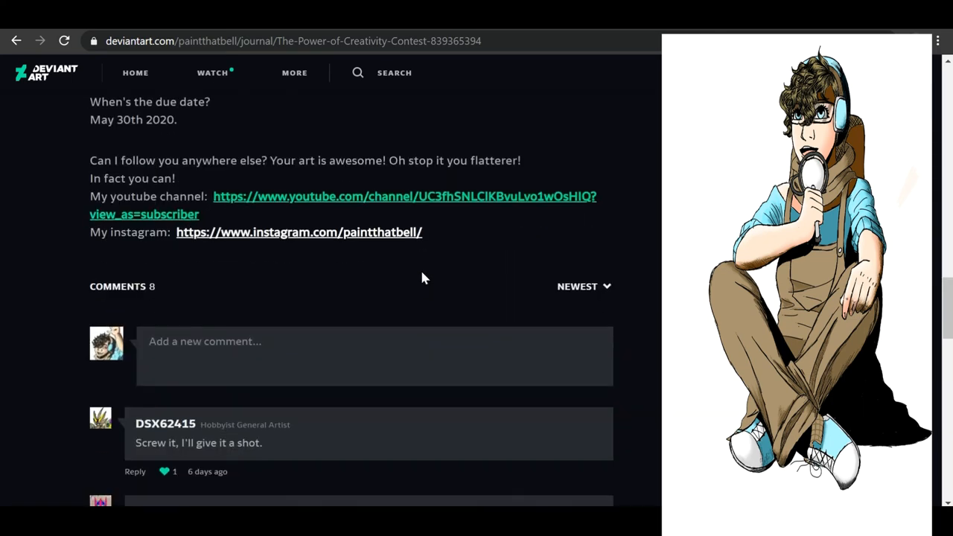
scroll("down", 3)
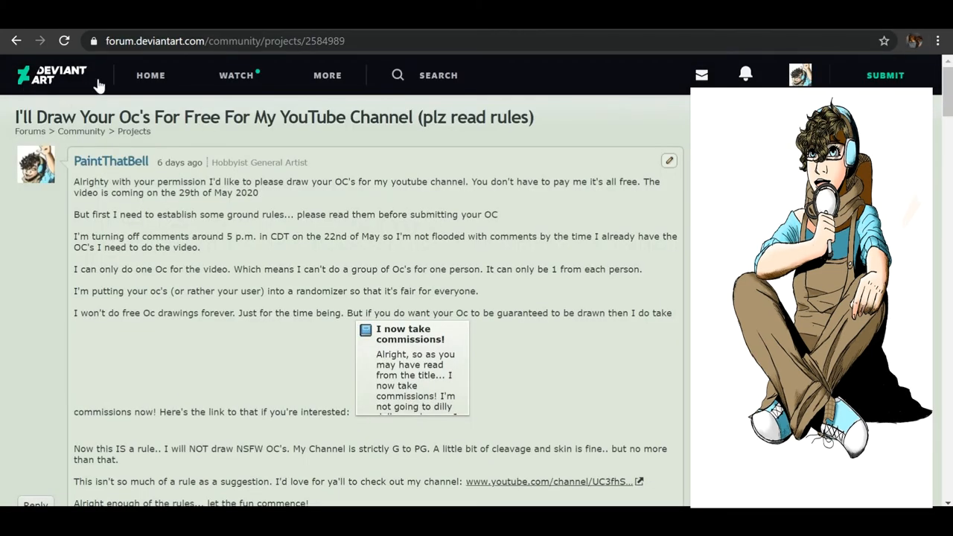
mouse_move(602, 136)
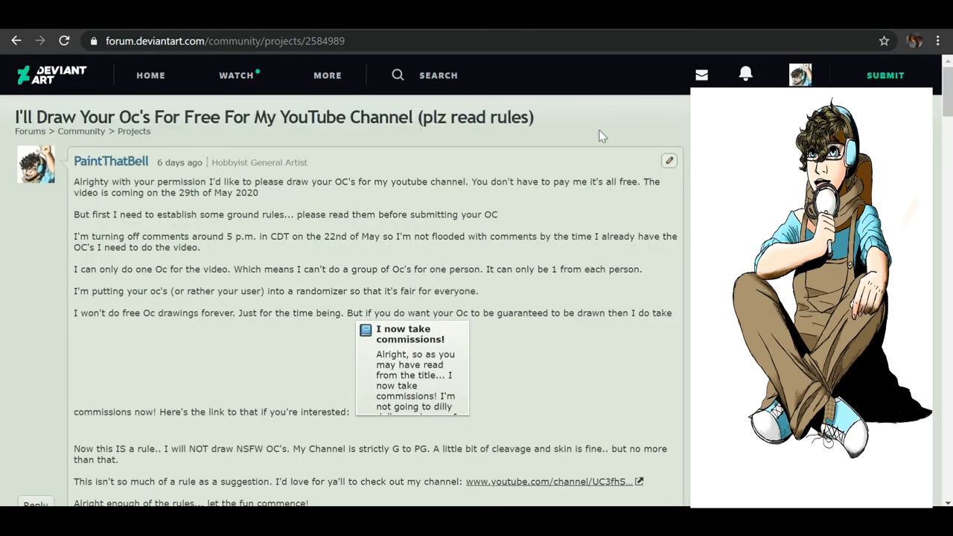
Finish scanning the comments and open the forum thread offering free OC drawings
scroll("down", 3)
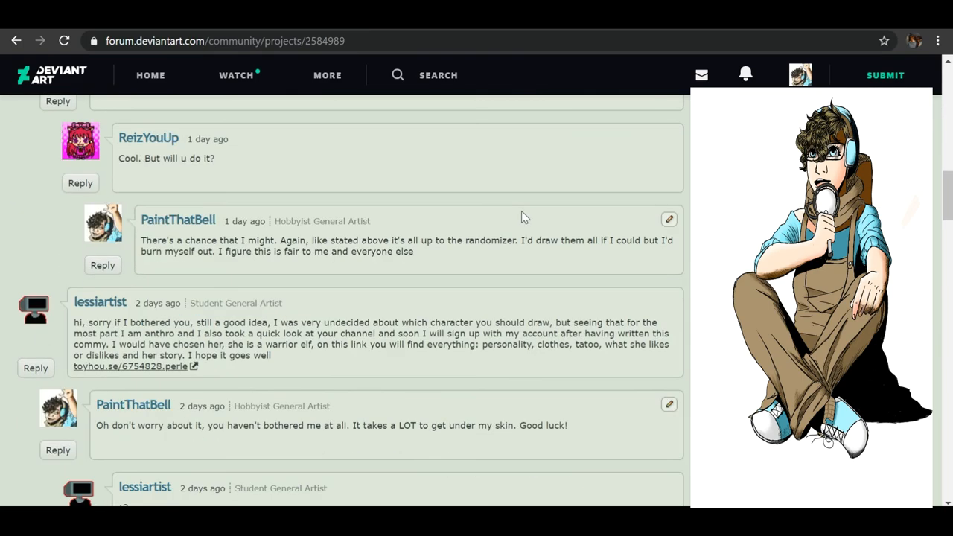
scroll("up", 3)
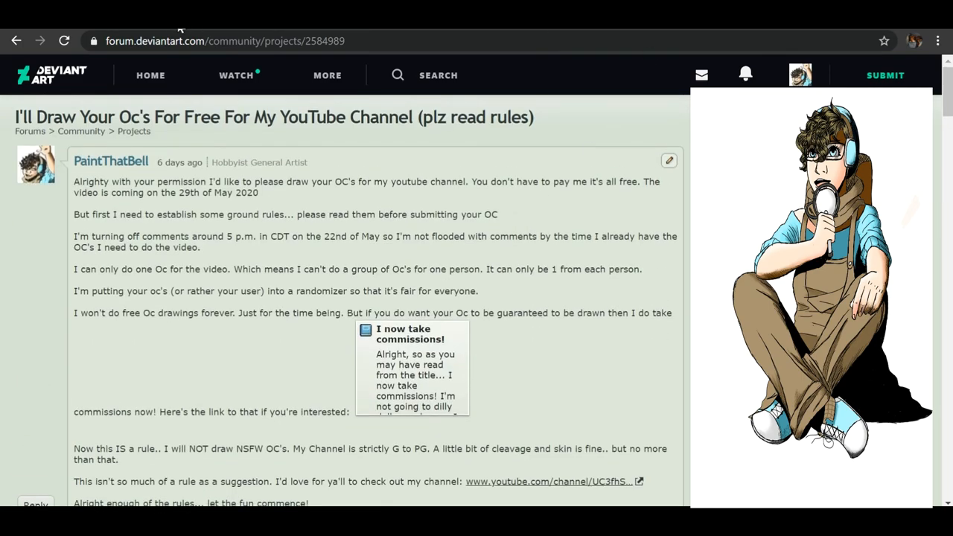
left_click(811, 280)
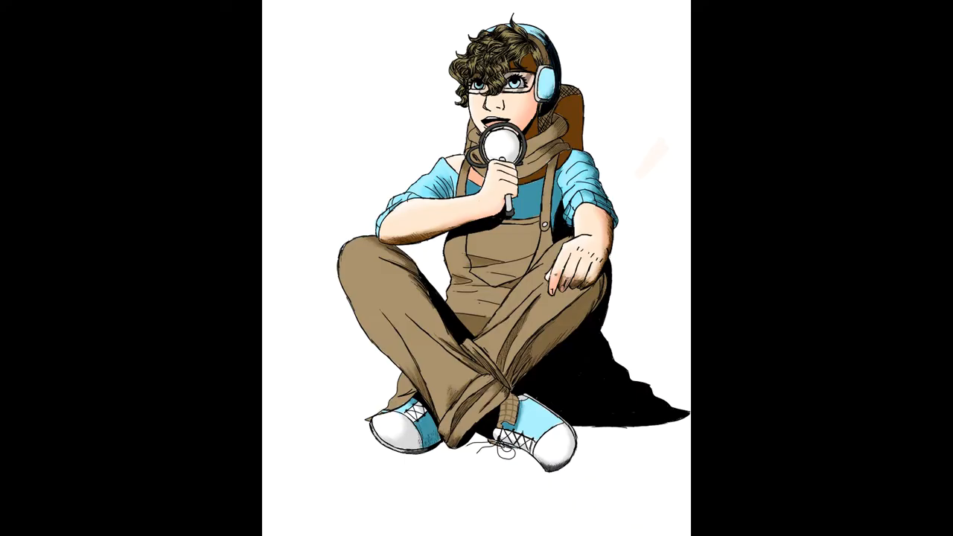